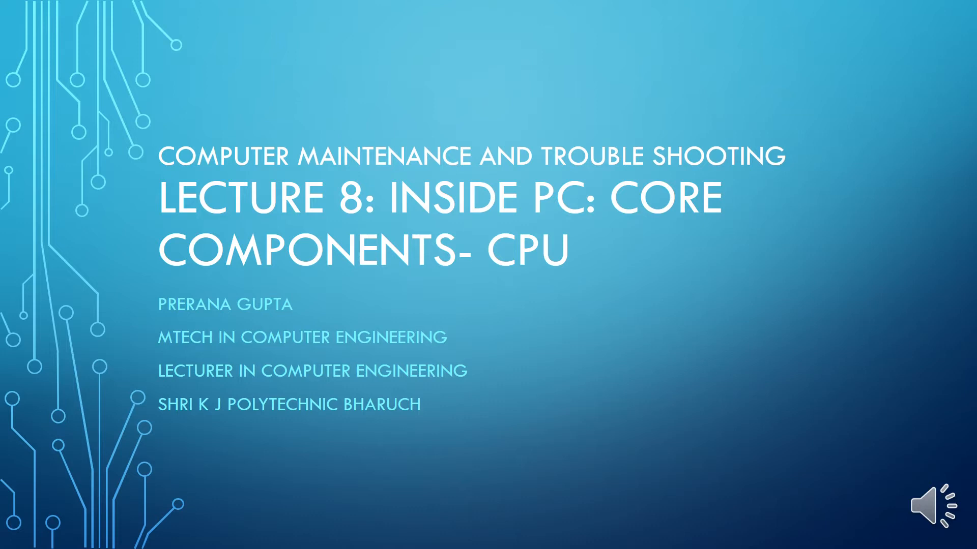
Step: Advance past the title slide to the slide listing the CPU's three components
{"action": "key", "text": "Right"}
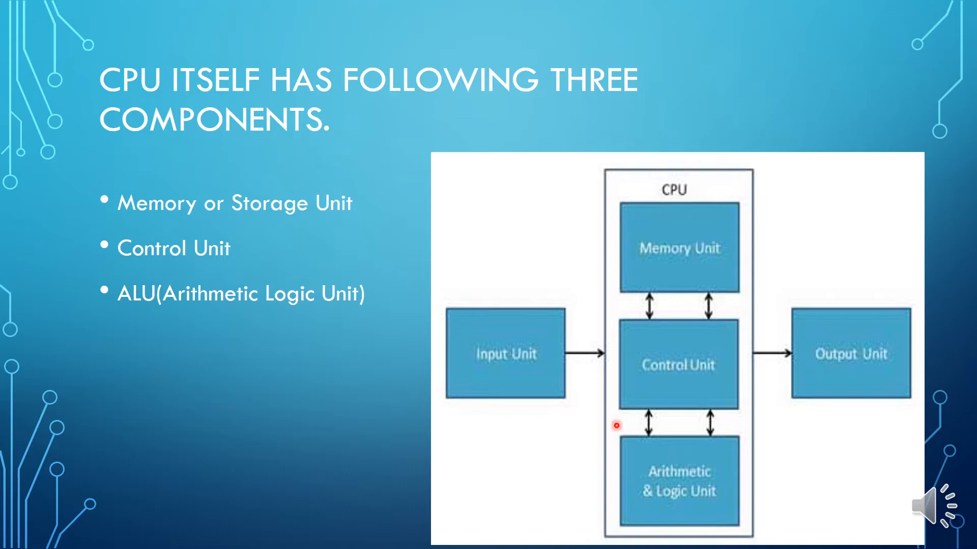
{"action": "mouse_move", "coordinate": [664, 287]}
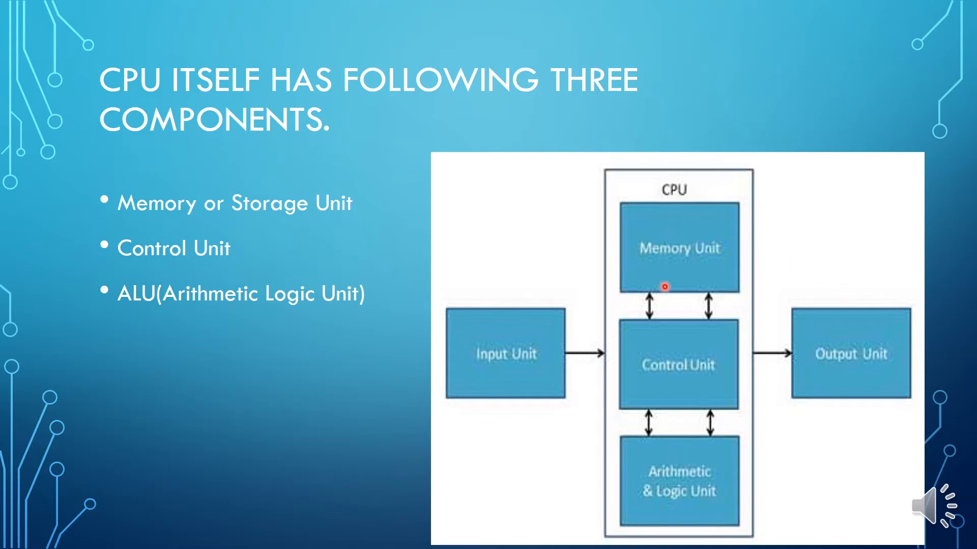
{"action": "mouse_move", "coordinate": [673, 510]}
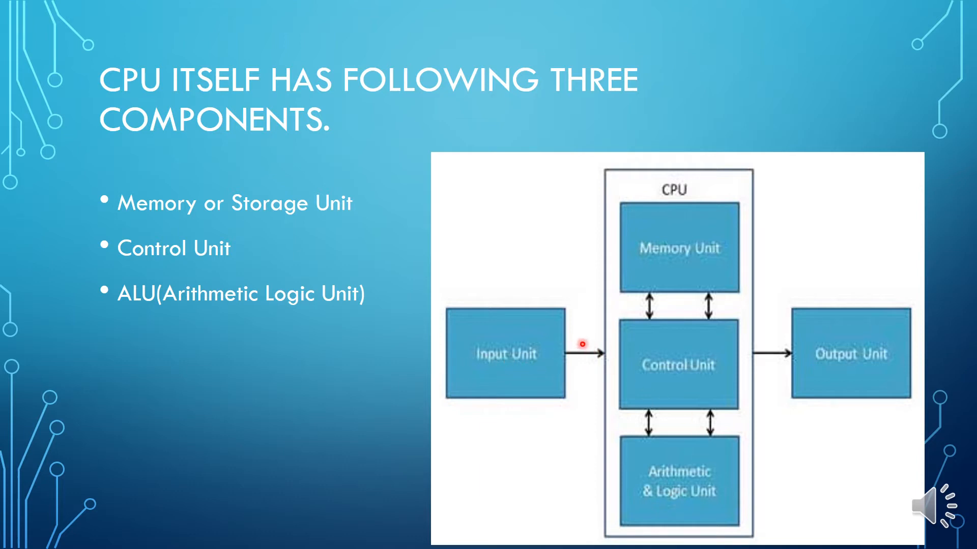
{"action": "mouse_move", "coordinate": [760, 363]}
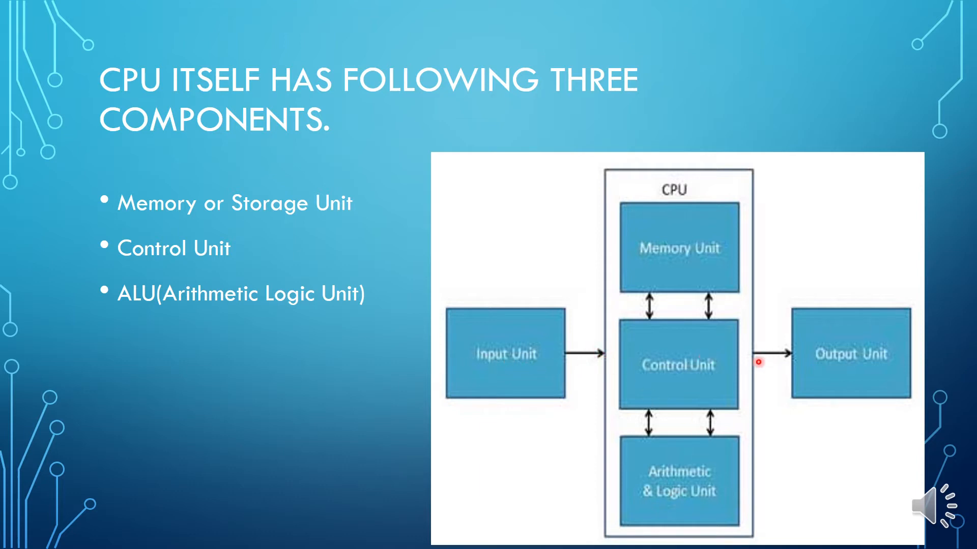
{"action": "mouse_move", "coordinate": [663, 434]}
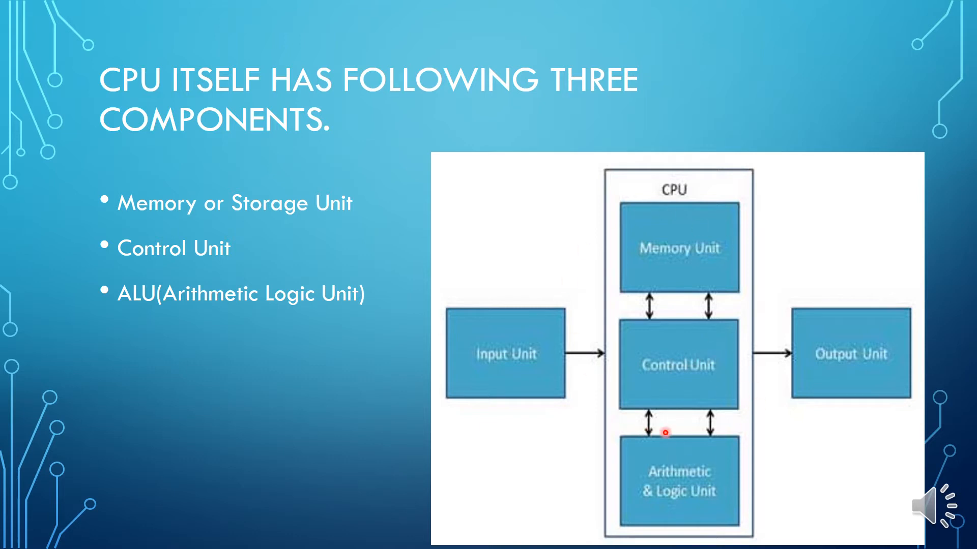
{"action": "mouse_move", "coordinate": [555, 343]}
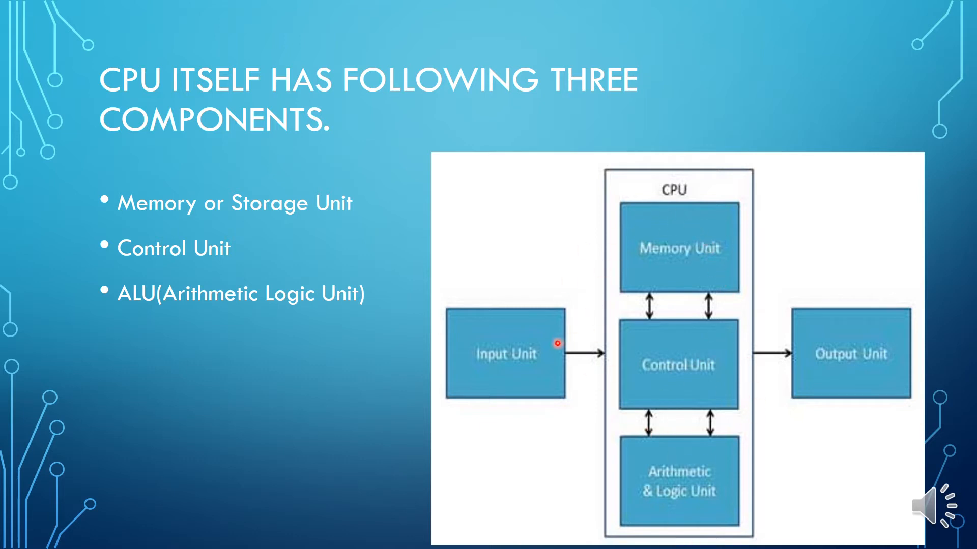
{"action": "mouse_move", "coordinate": [779, 353]}
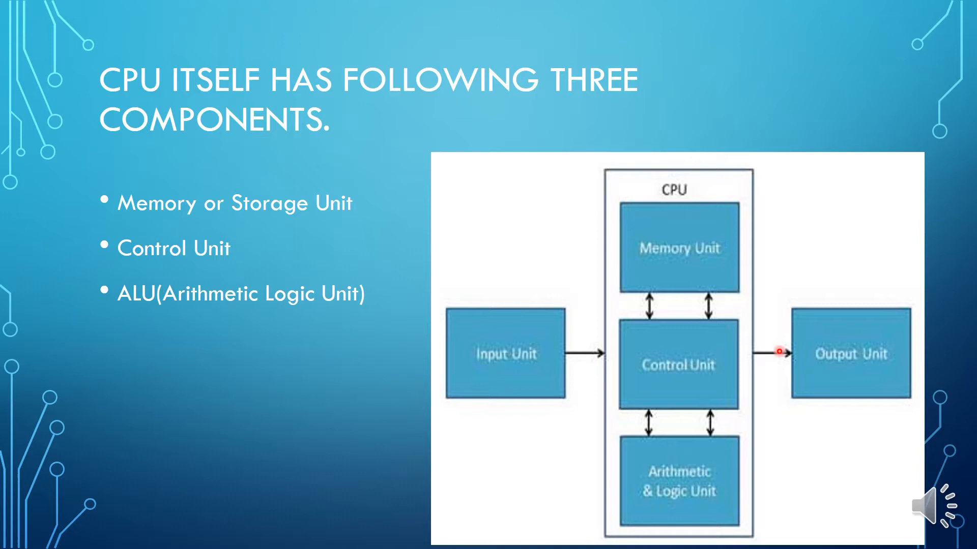
{"action": "mouse_move", "coordinate": [150, 217]}
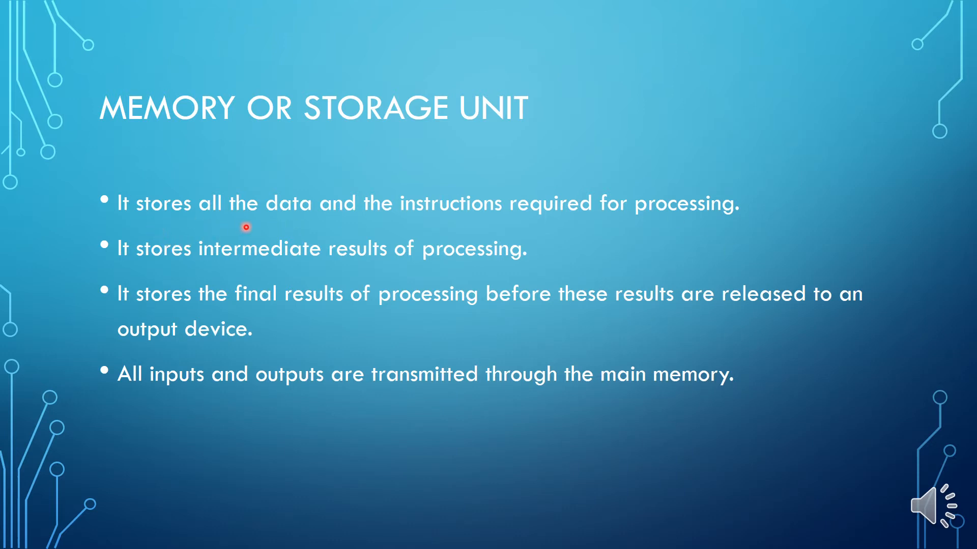
{"action": "mouse_move", "coordinate": [702, 212]}
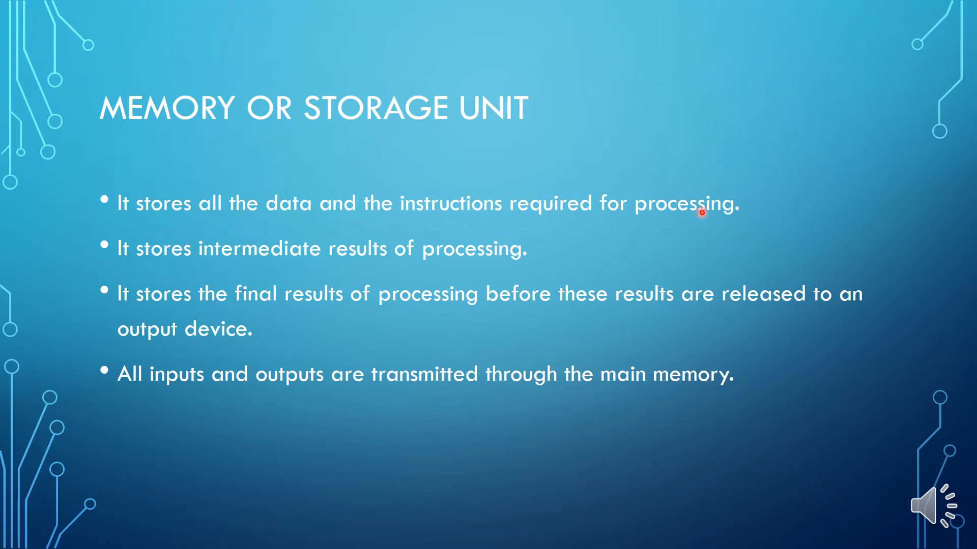
{"action": "mouse_move", "coordinate": [209, 270]}
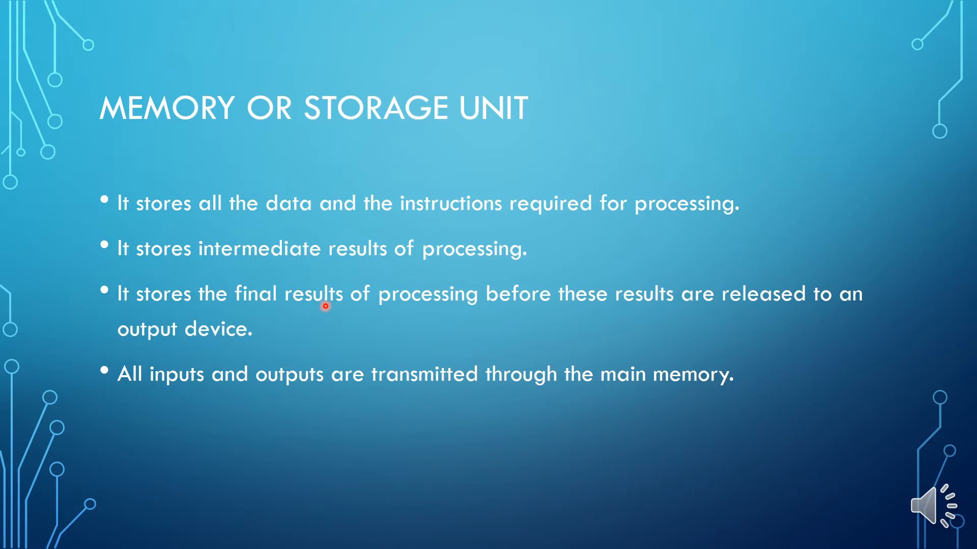
{"action": "mouse_move", "coordinate": [469, 305]}
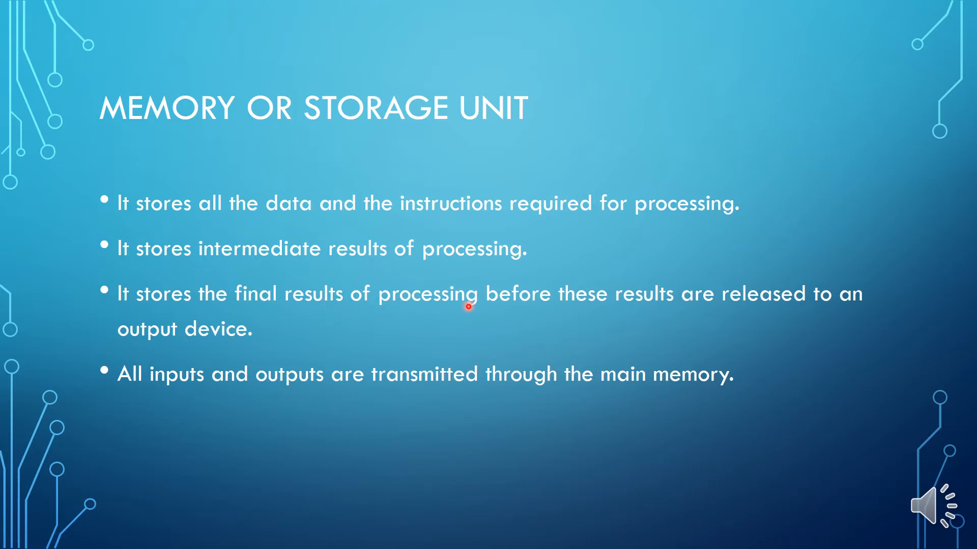
{"action": "mouse_move", "coordinate": [784, 310]}
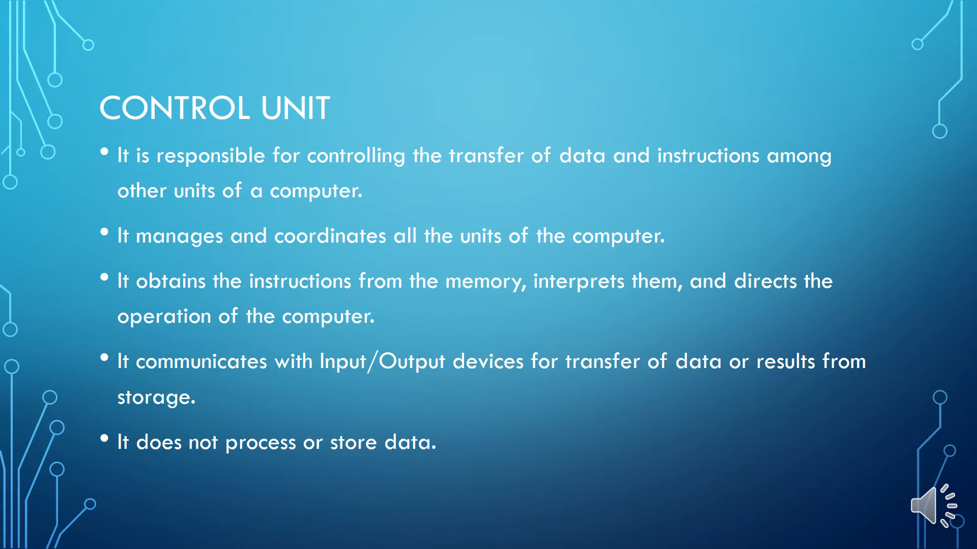
Step: Advance from the Control Unit slide to the ALU subsections slide
{"action": "key", "text": "right"}
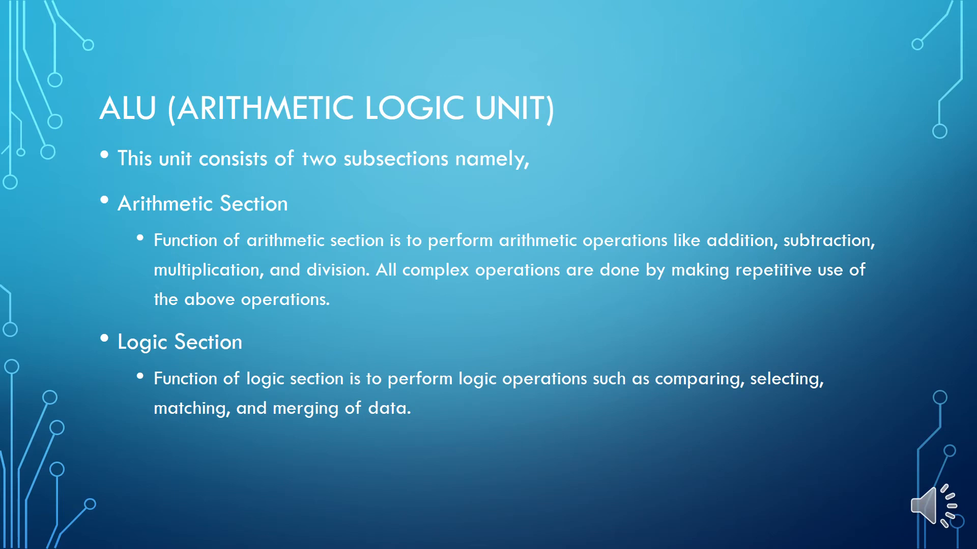
{"action": "mouse_move", "coordinate": [828, 287]}
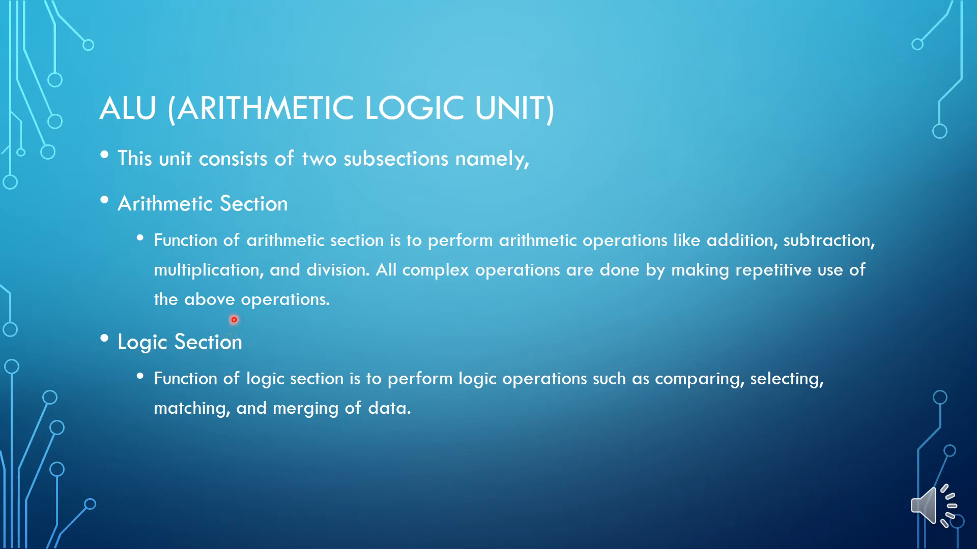
{"action": "mouse_move", "coordinate": [323, 305]}
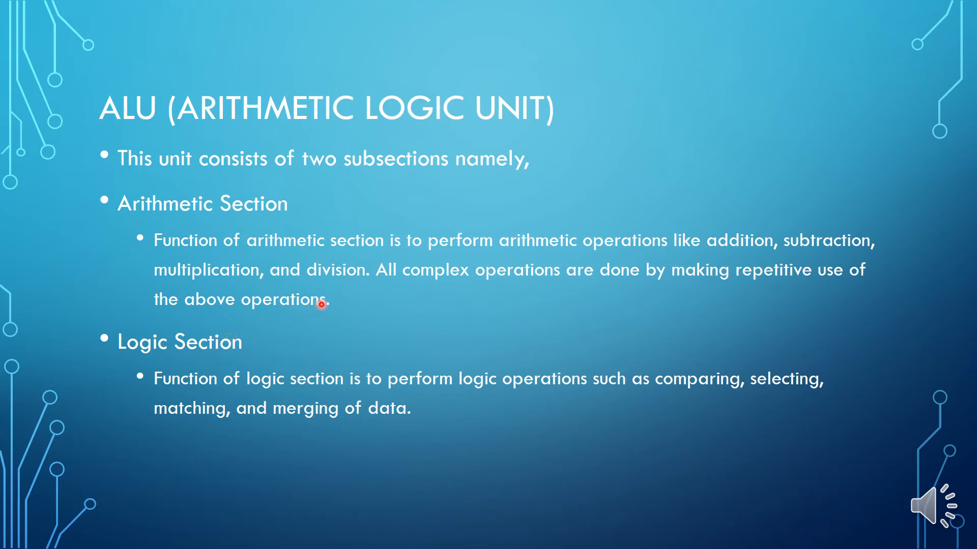
{"action": "mouse_move", "coordinate": [609, 277]}
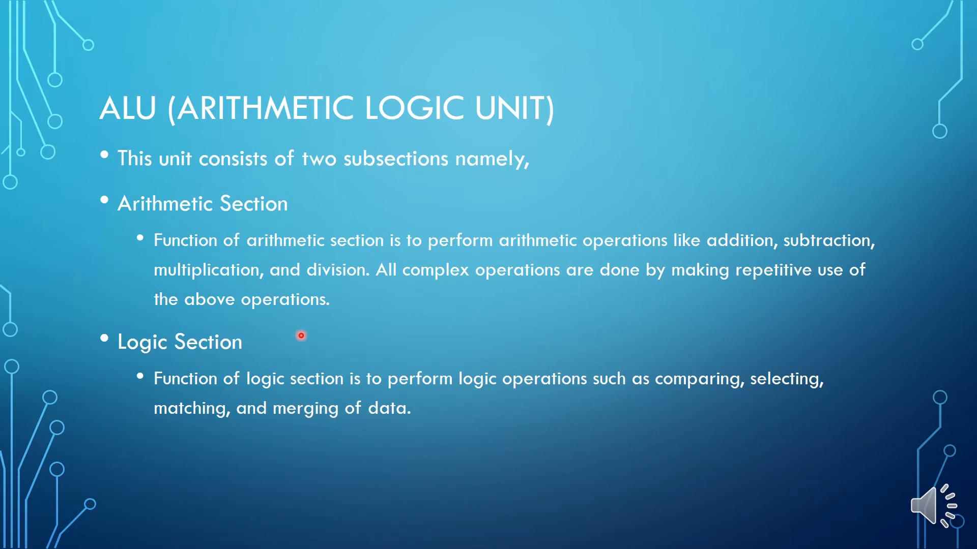
{"action": "mouse_move", "coordinate": [358, 396]}
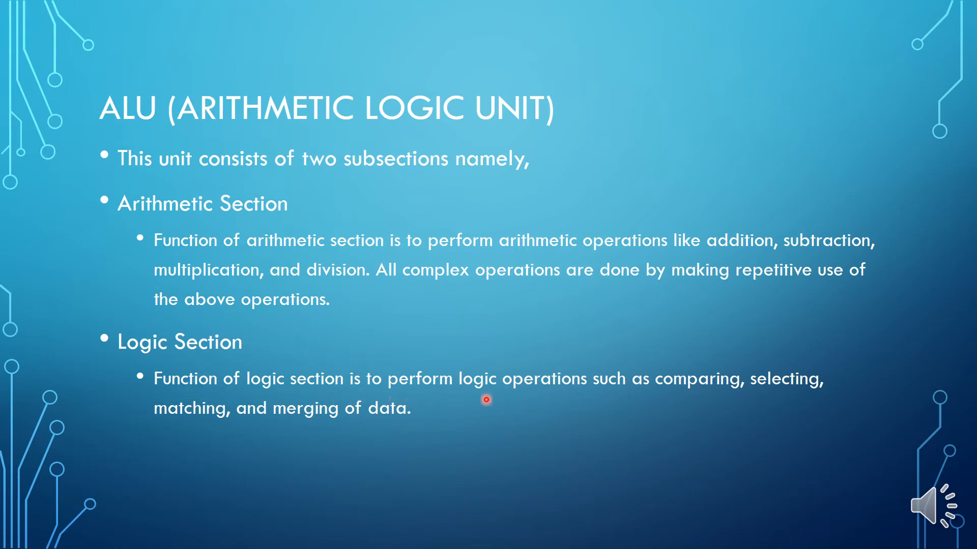
{"action": "mouse_move", "coordinate": [680, 401]}
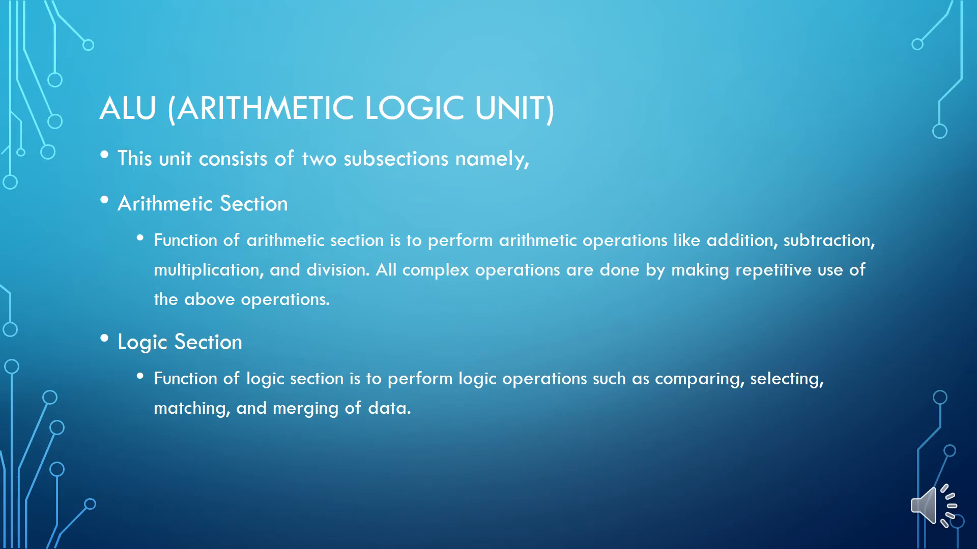
Step: Advance from the ALU slide to the CPU Performance Properties slide
{"action": "key", "text": "Right"}
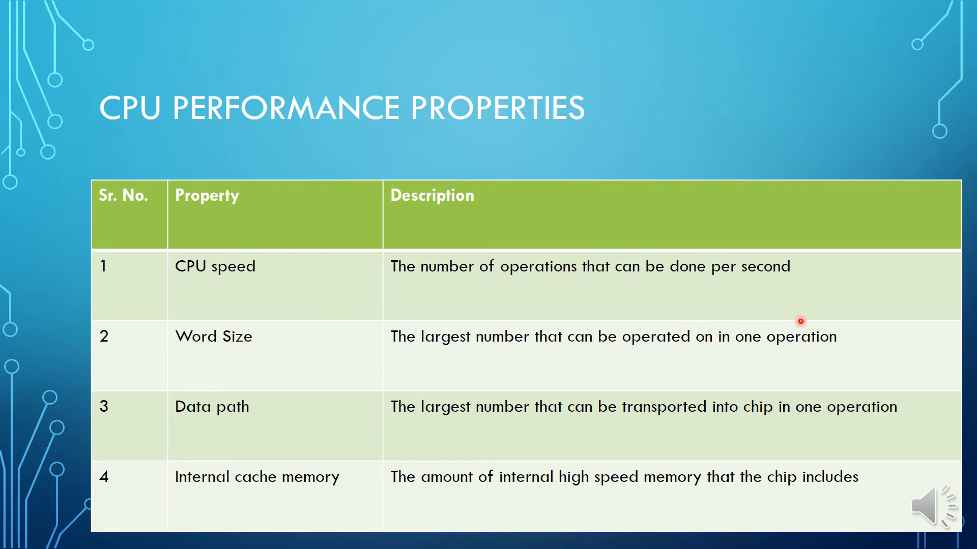
{"action": "mouse_move", "coordinate": [614, 373]}
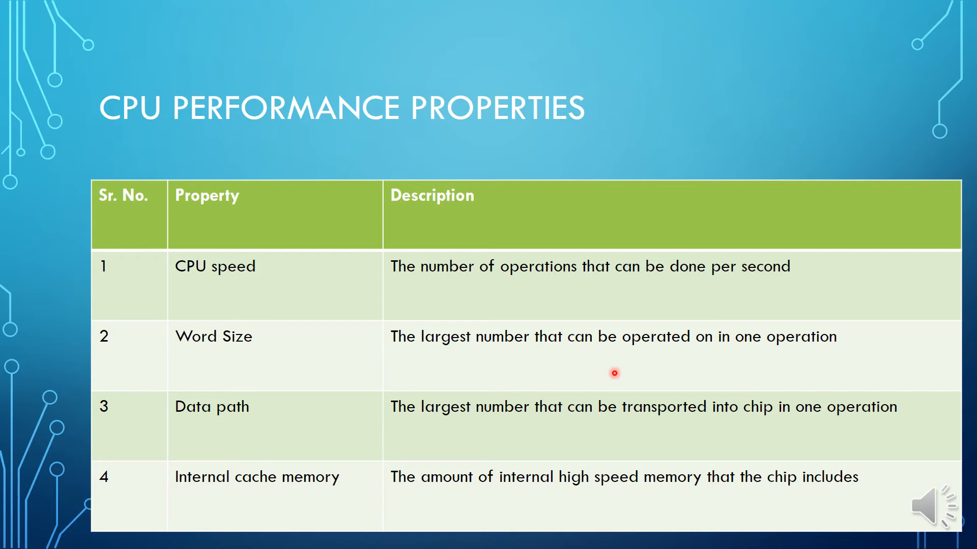
{"action": "mouse_move", "coordinate": [236, 421]}
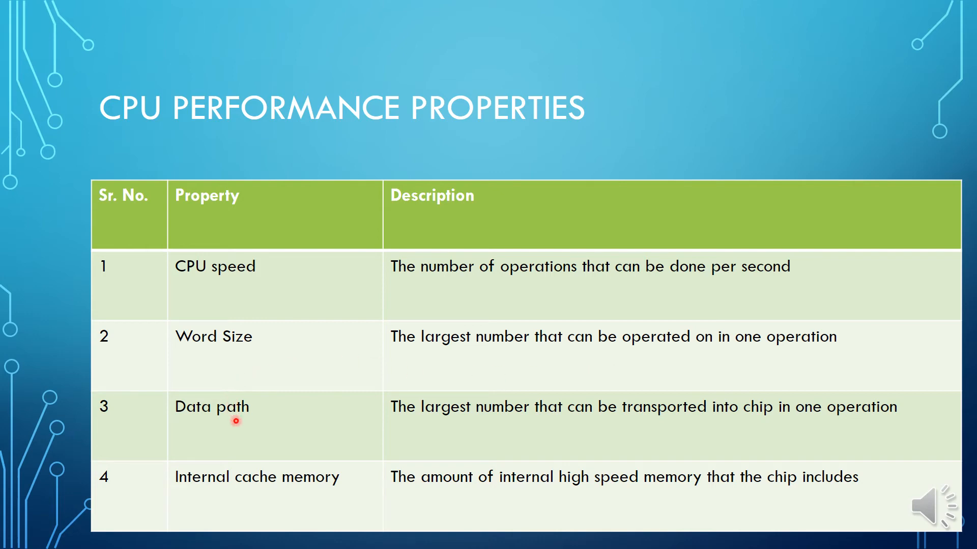
{"action": "mouse_move", "coordinate": [260, 428]}
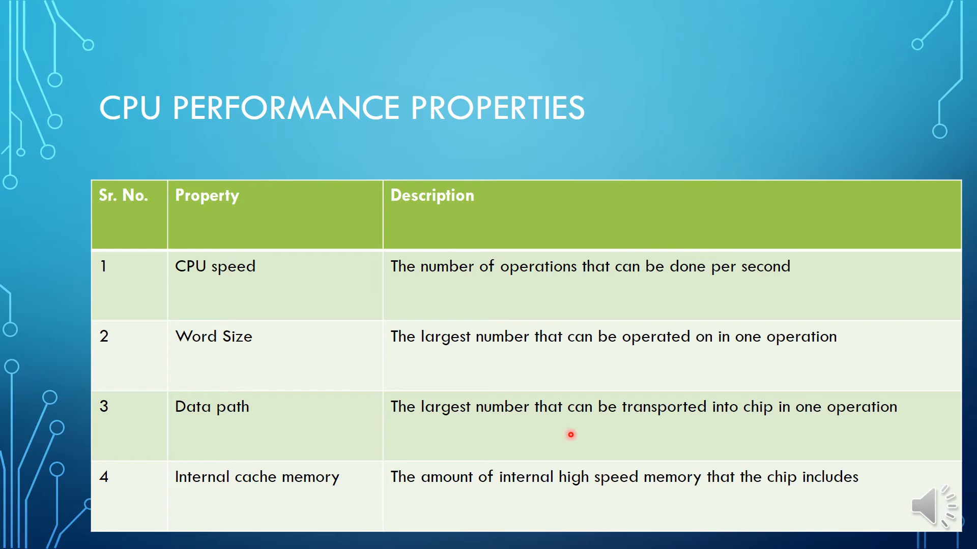
{"action": "mouse_move", "coordinate": [258, 499]}
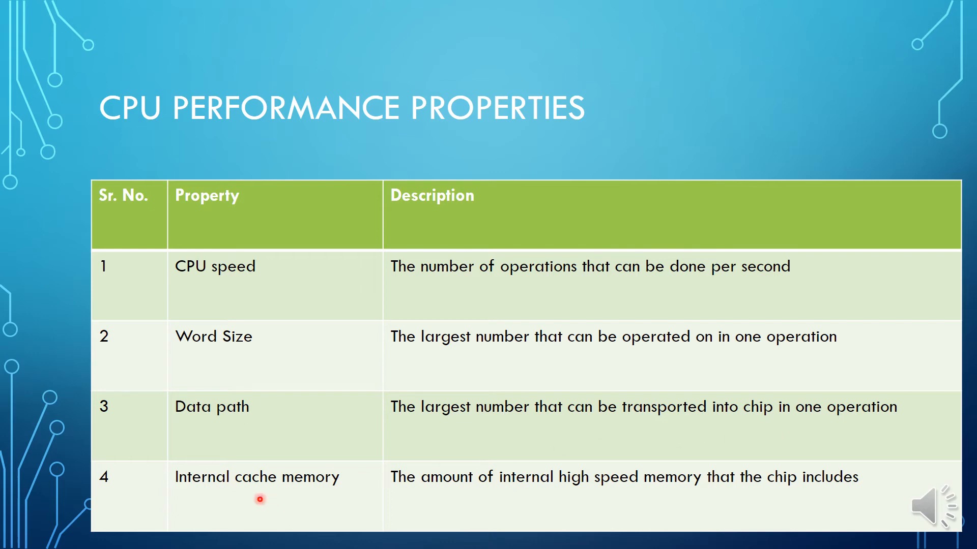
{"action": "mouse_move", "coordinate": [317, 491]}
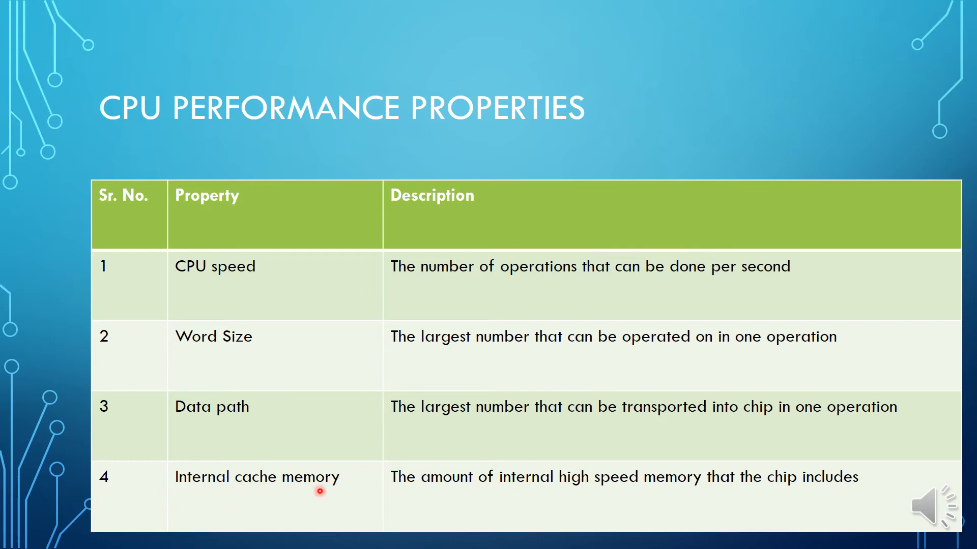
{"action": "mouse_move", "coordinate": [671, 499]}
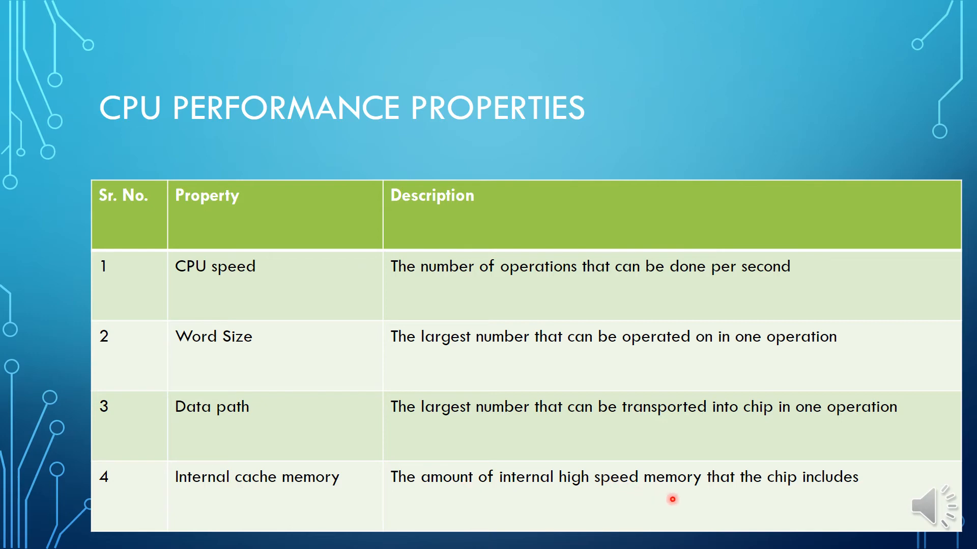
{"action": "mouse_move", "coordinate": [855, 497]}
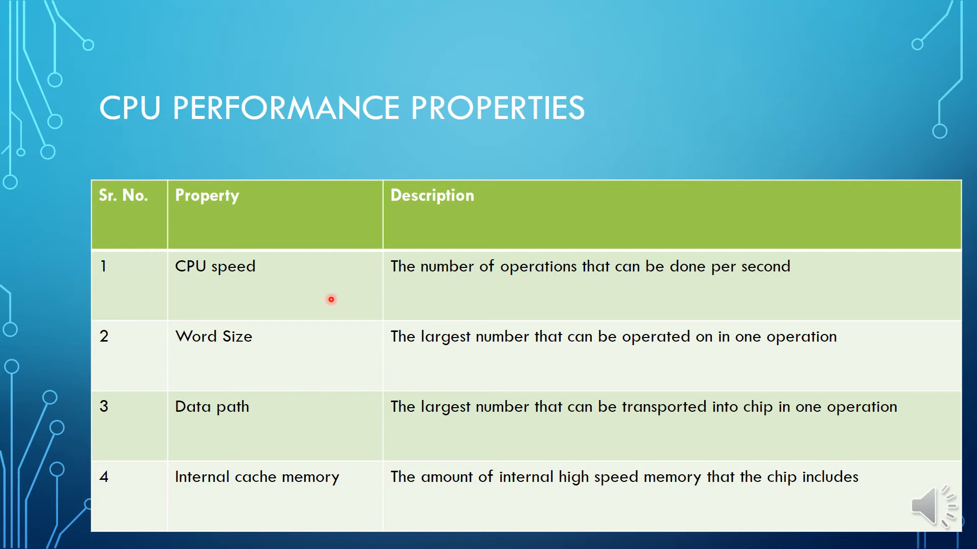
{"action": "mouse_move", "coordinate": [337, 301]}
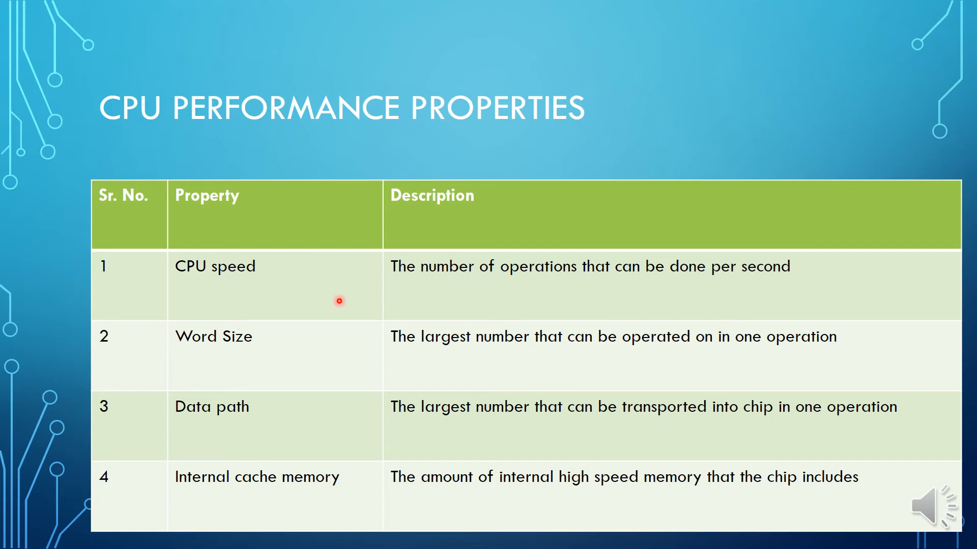
{"action": "mouse_move", "coordinate": [289, 352]}
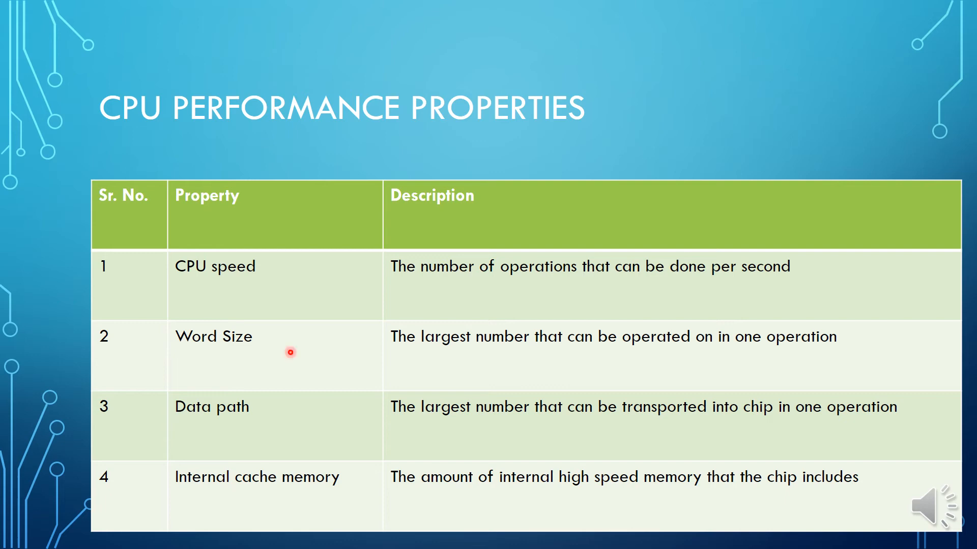
{"action": "mouse_move", "coordinate": [240, 375]}
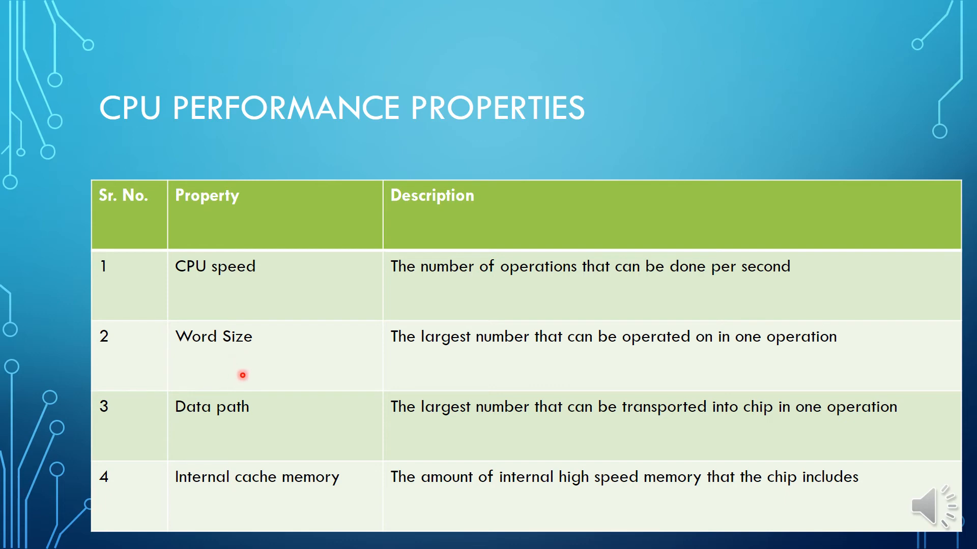
{"action": "mouse_move", "coordinate": [321, 383]}
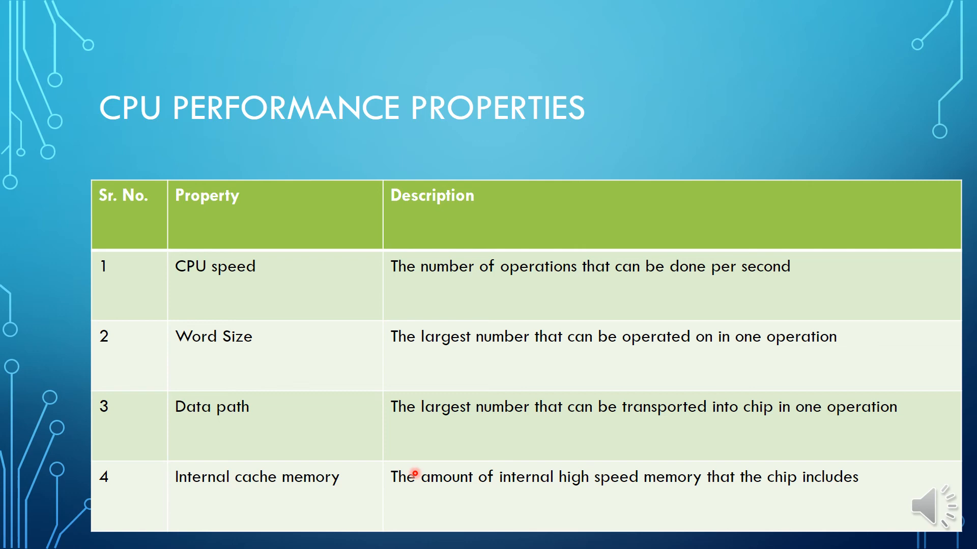
{"action": "mouse_move", "coordinate": [355, 413]}
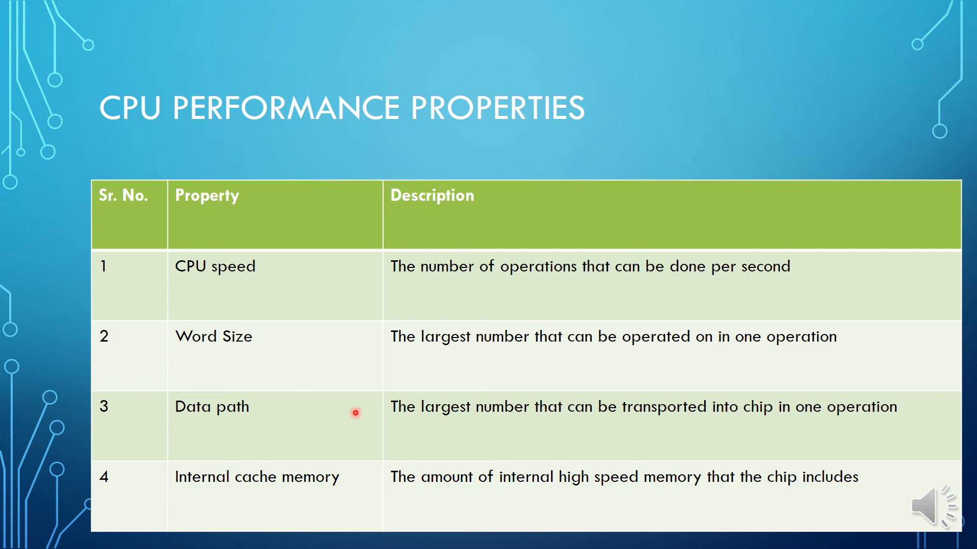
{"action": "mouse_move", "coordinate": [865, 449]}
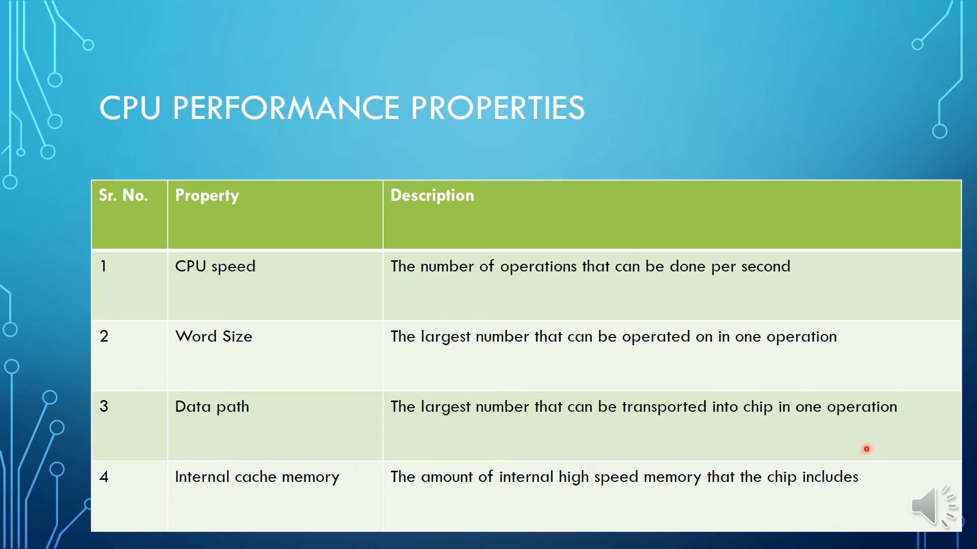
{"action": "mouse_move", "coordinate": [658, 507]}
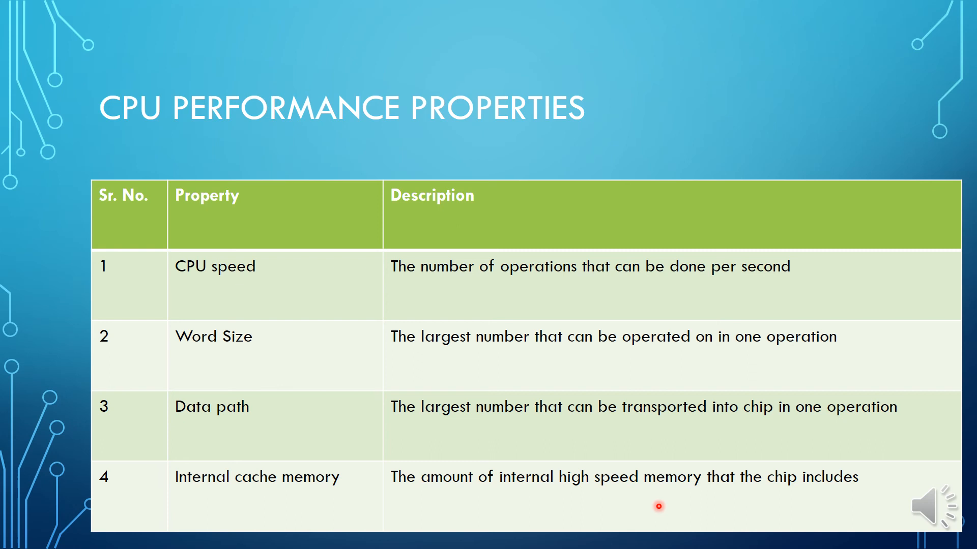
{"action": "mouse_move", "coordinate": [231, 507]}
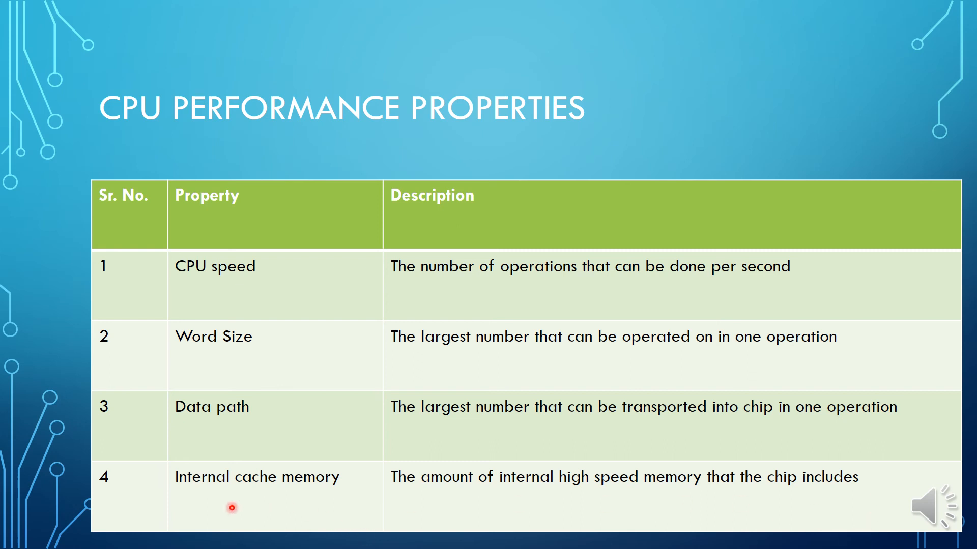
{"action": "mouse_move", "coordinate": [380, 513]}
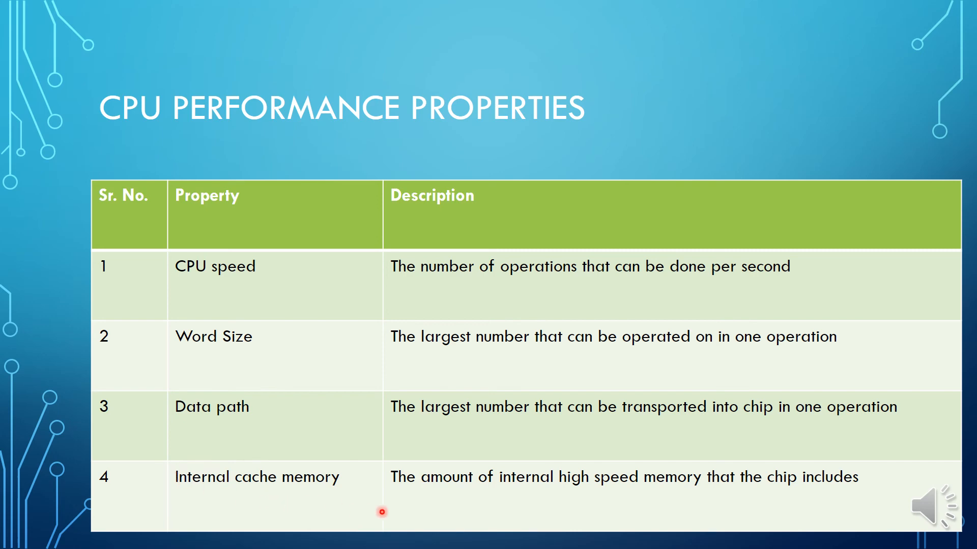
{"action": "mouse_move", "coordinate": [538, 474]}
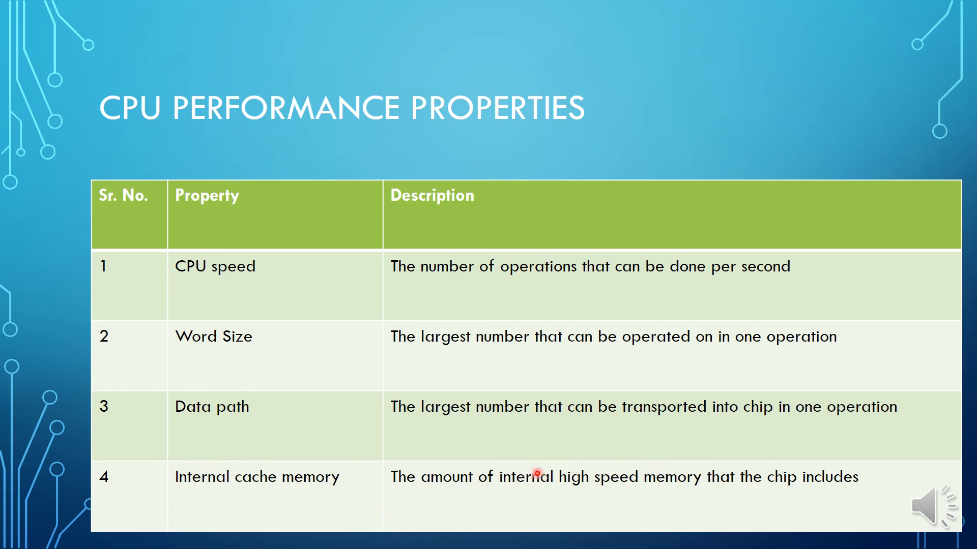
{"action": "key", "text": "Right"}
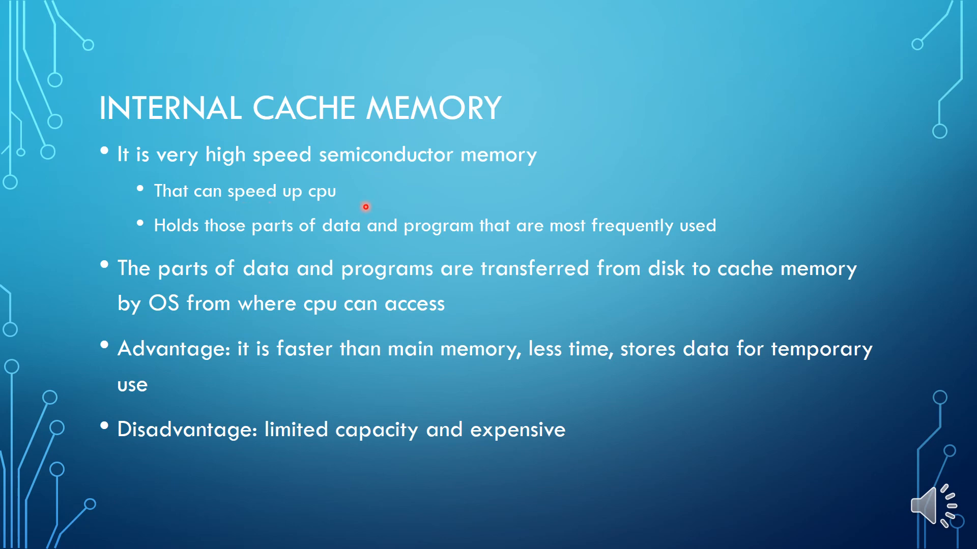
{"action": "mouse_move", "coordinate": [263, 239]}
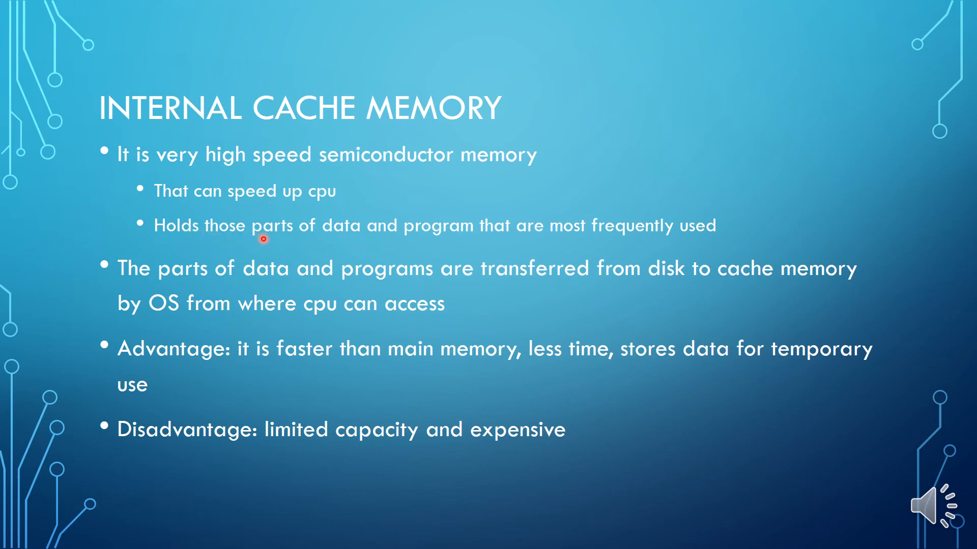
{"action": "mouse_move", "coordinate": [656, 229]}
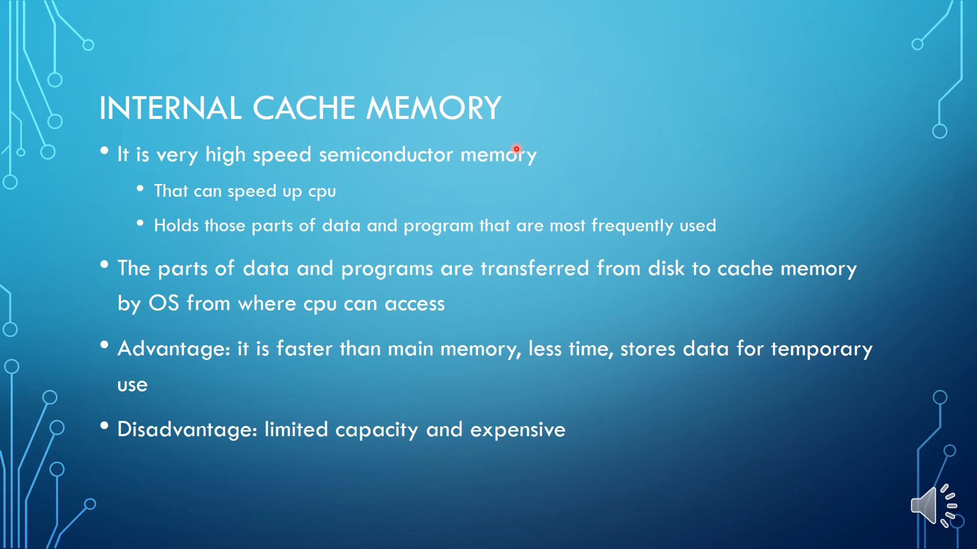
{"action": "mouse_move", "coordinate": [351, 210]}
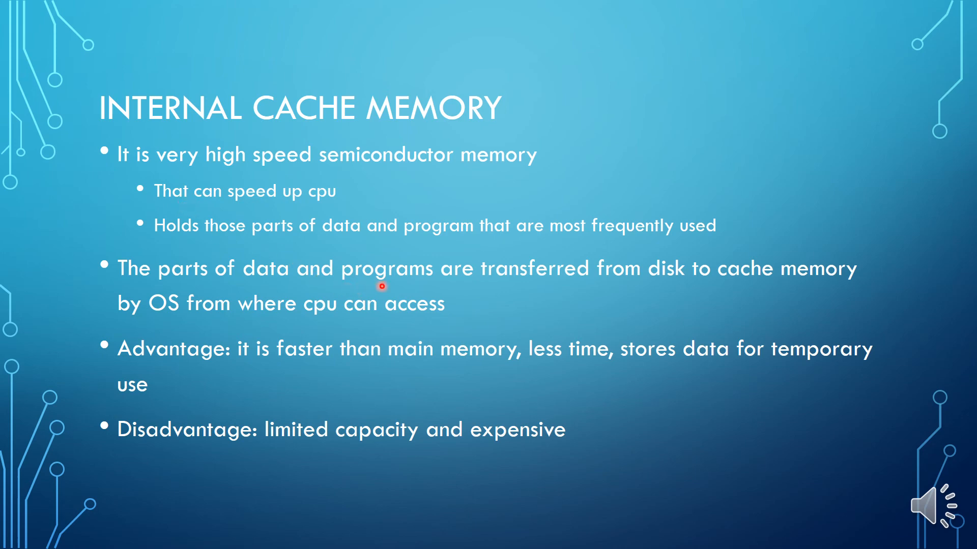
{"action": "mouse_move", "coordinate": [706, 289]}
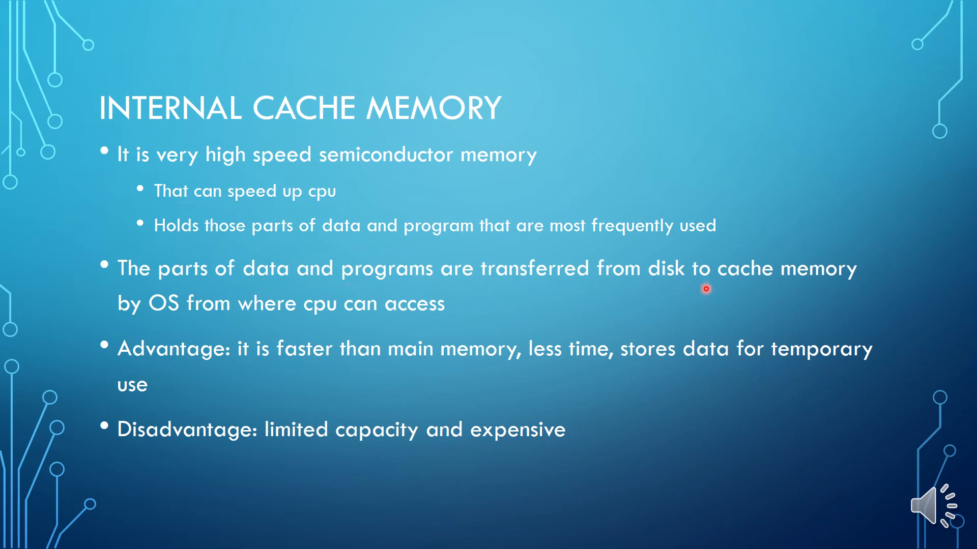
{"action": "mouse_move", "coordinate": [129, 314]}
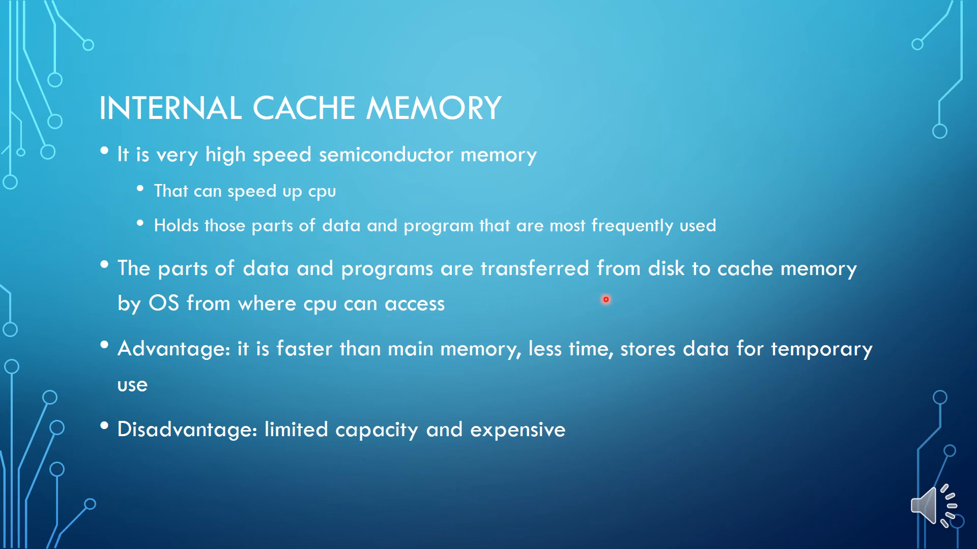
{"action": "mouse_move", "coordinate": [155, 293]}
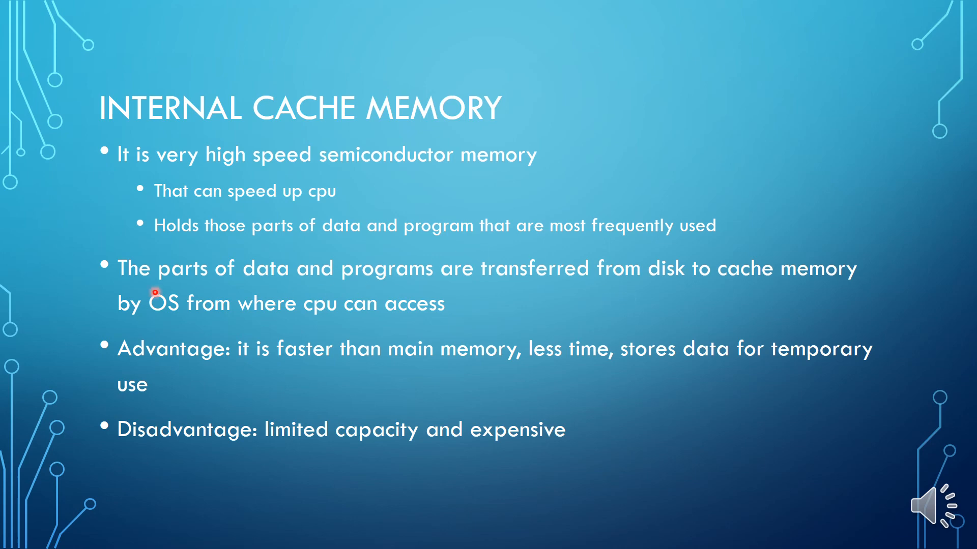
{"action": "mouse_move", "coordinate": [164, 335]}
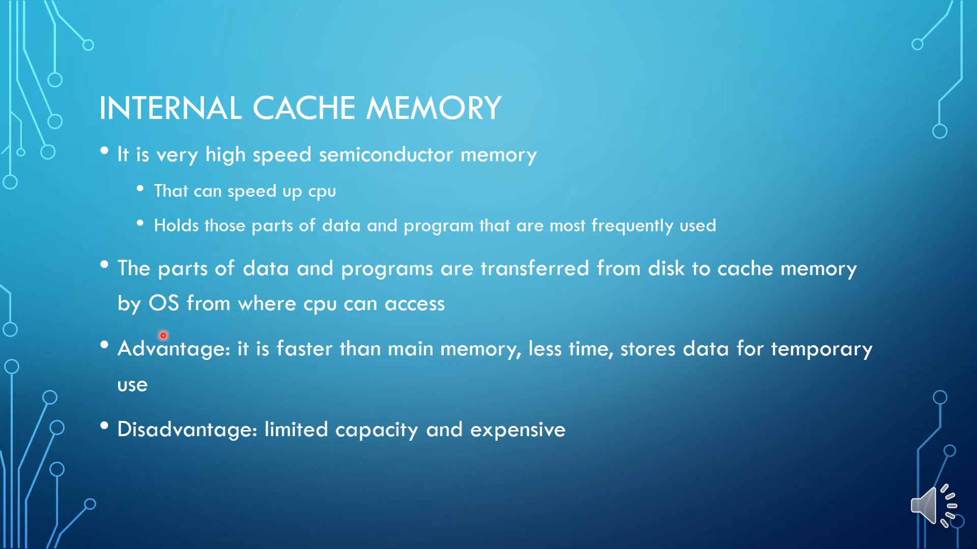
{"action": "mouse_move", "coordinate": [494, 228]}
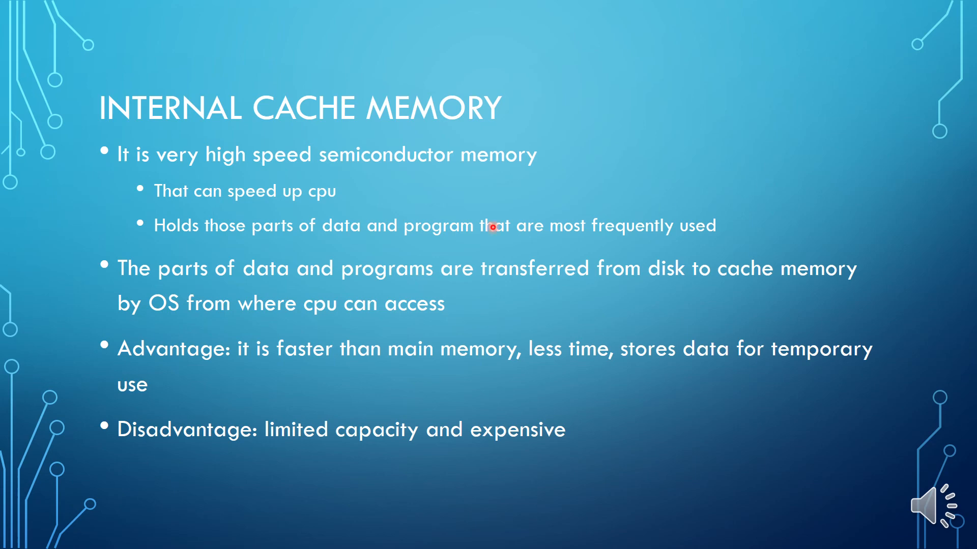
{"action": "mouse_move", "coordinate": [486, 269]}
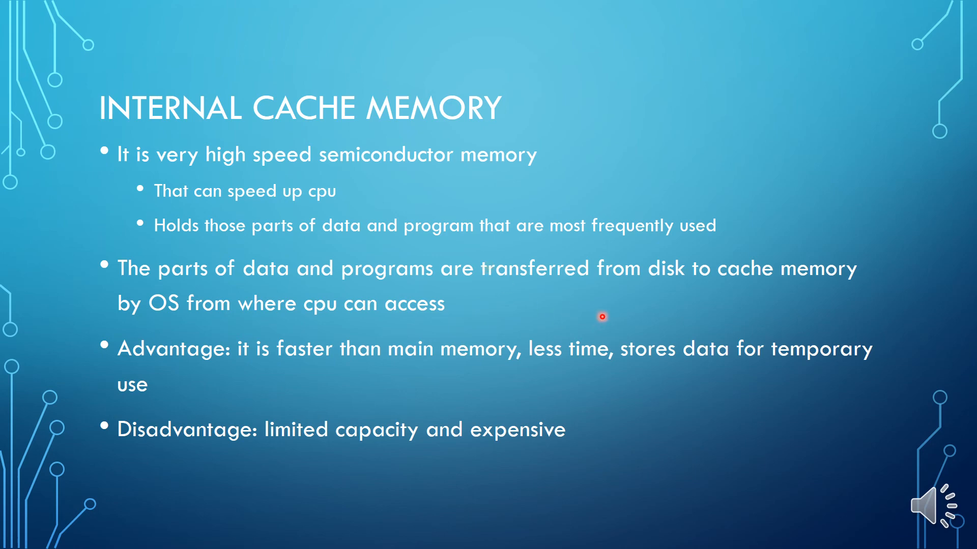
{"action": "mouse_move", "coordinate": [672, 277]}
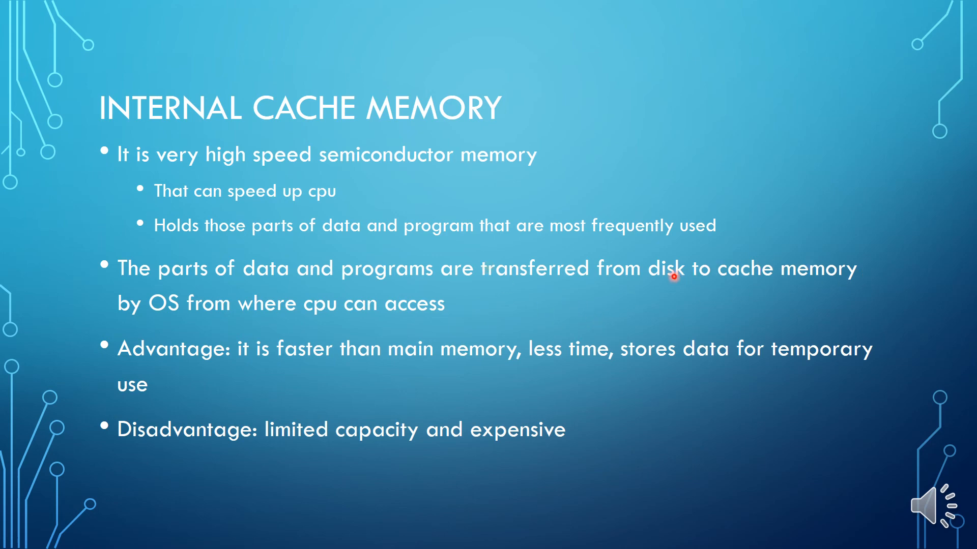
{"action": "mouse_move", "coordinate": [795, 279]}
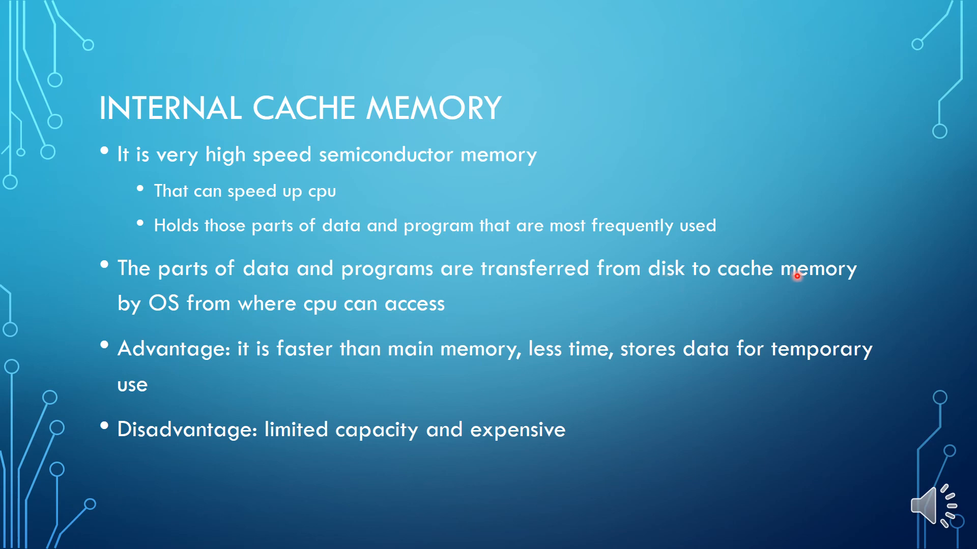
{"action": "mouse_move", "coordinate": [471, 387]}
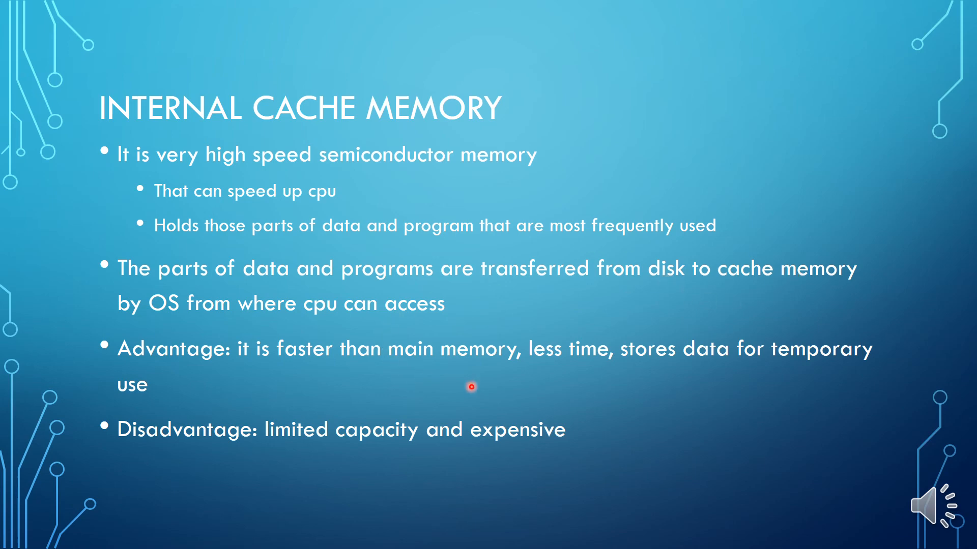
{"action": "mouse_move", "coordinate": [316, 390]}
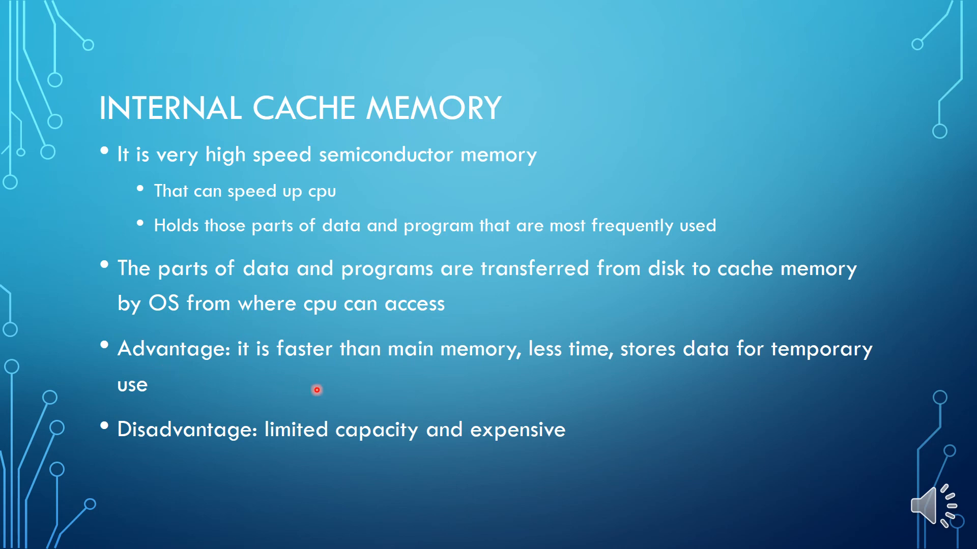
{"action": "mouse_move", "coordinate": [324, 378]}
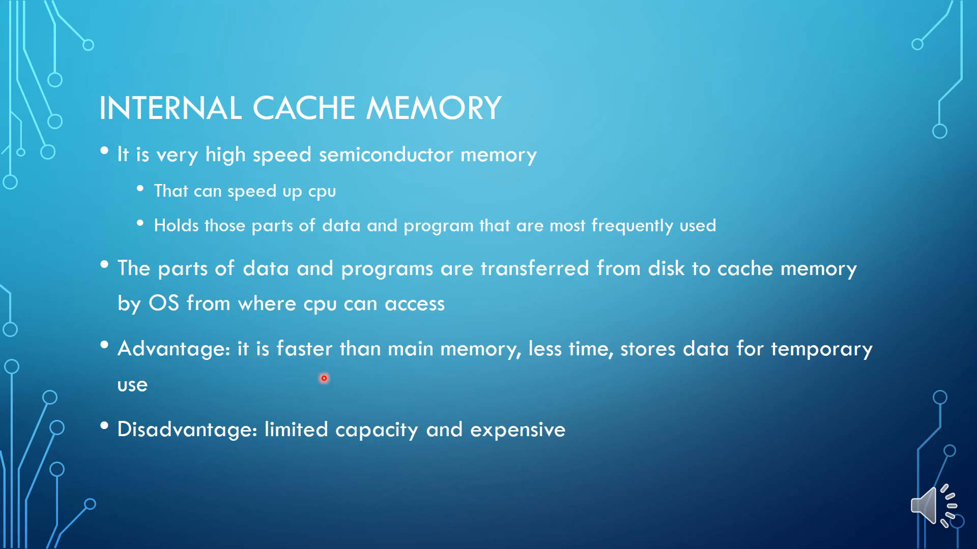
{"action": "mouse_move", "coordinate": [547, 354]}
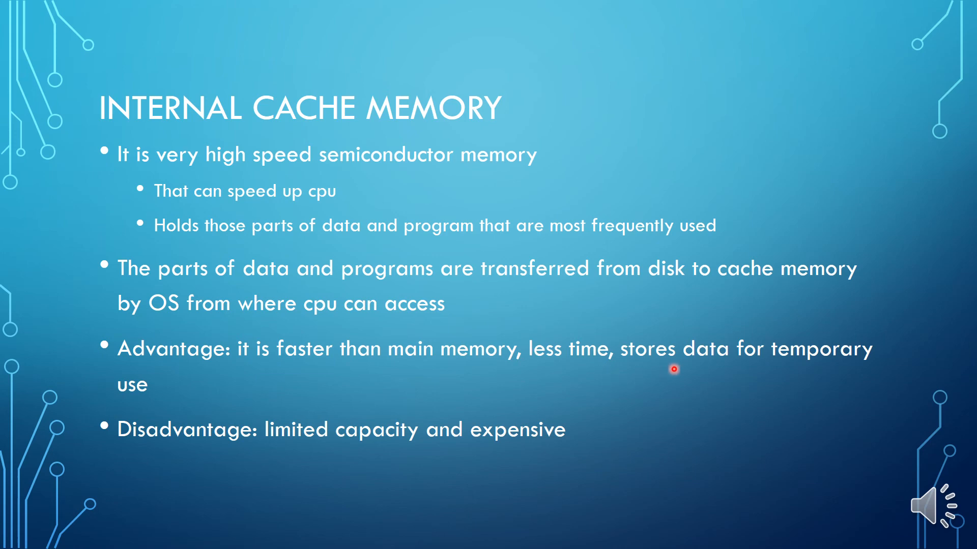
{"action": "mouse_move", "coordinate": [750, 373]}
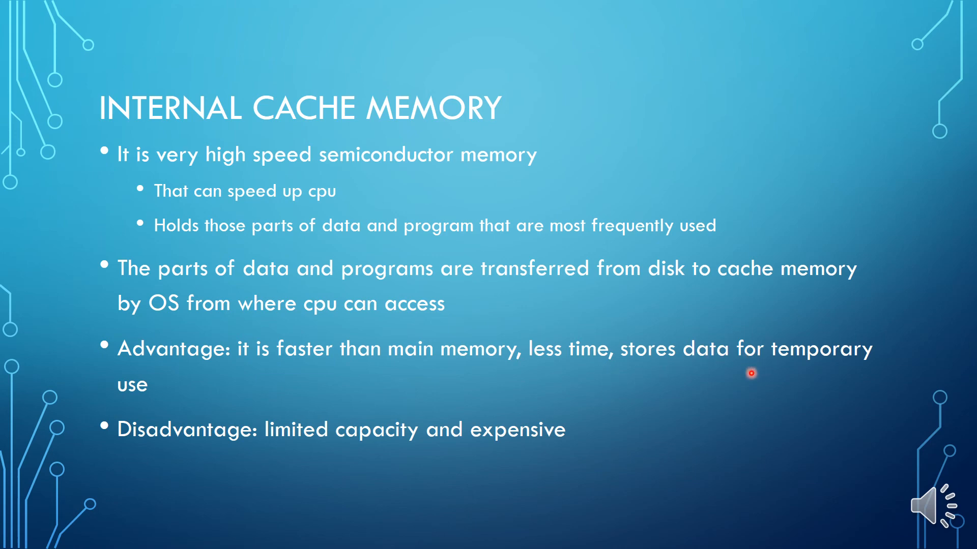
{"action": "mouse_move", "coordinate": [726, 375]}
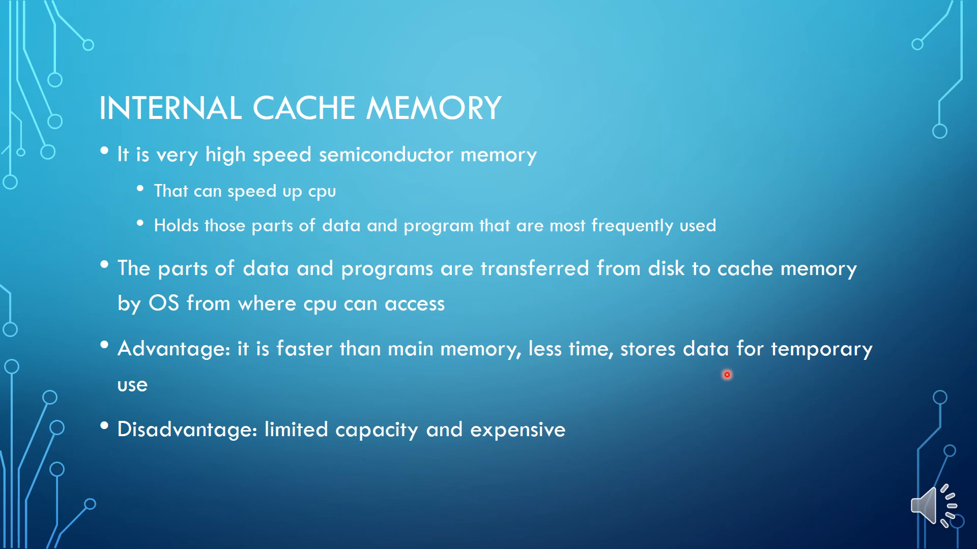
{"action": "mouse_move", "coordinate": [227, 463]}
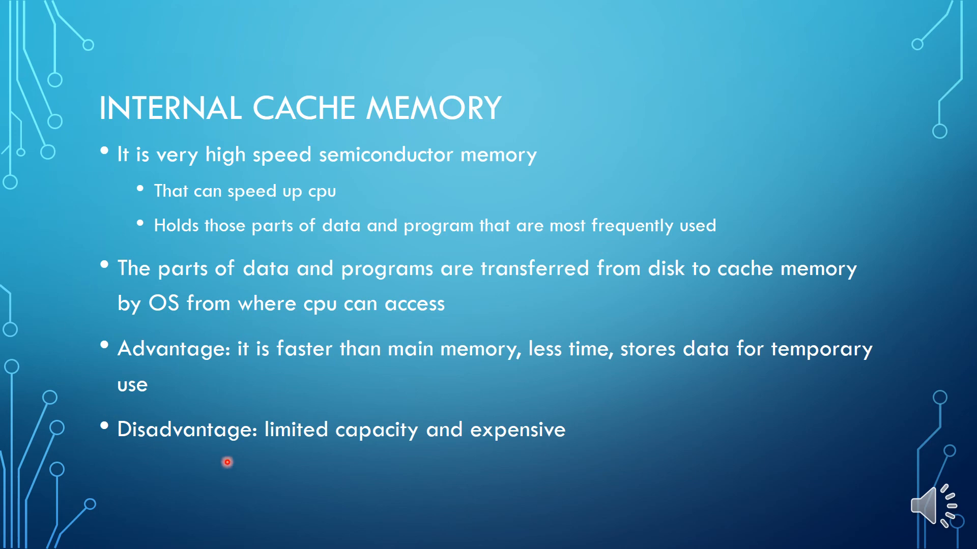
{"action": "mouse_move", "coordinate": [332, 486]}
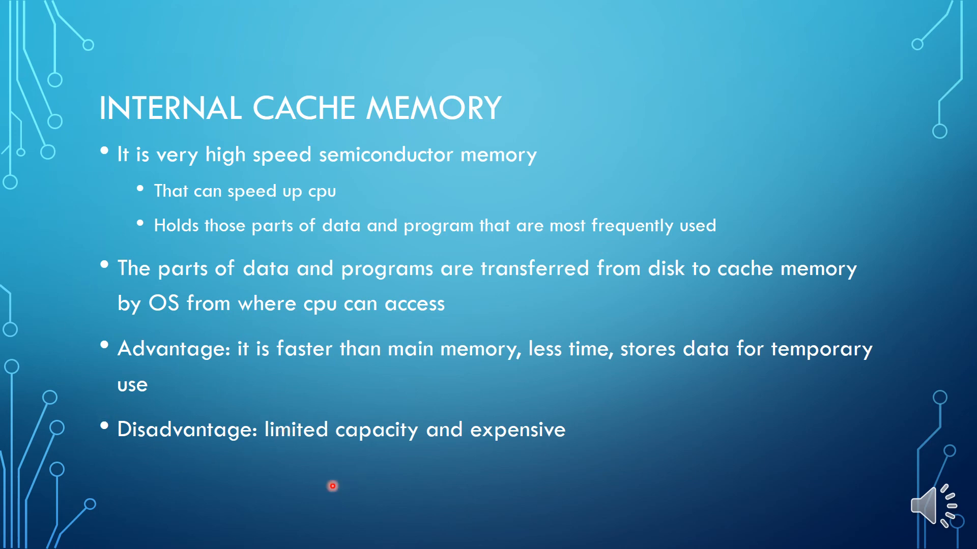